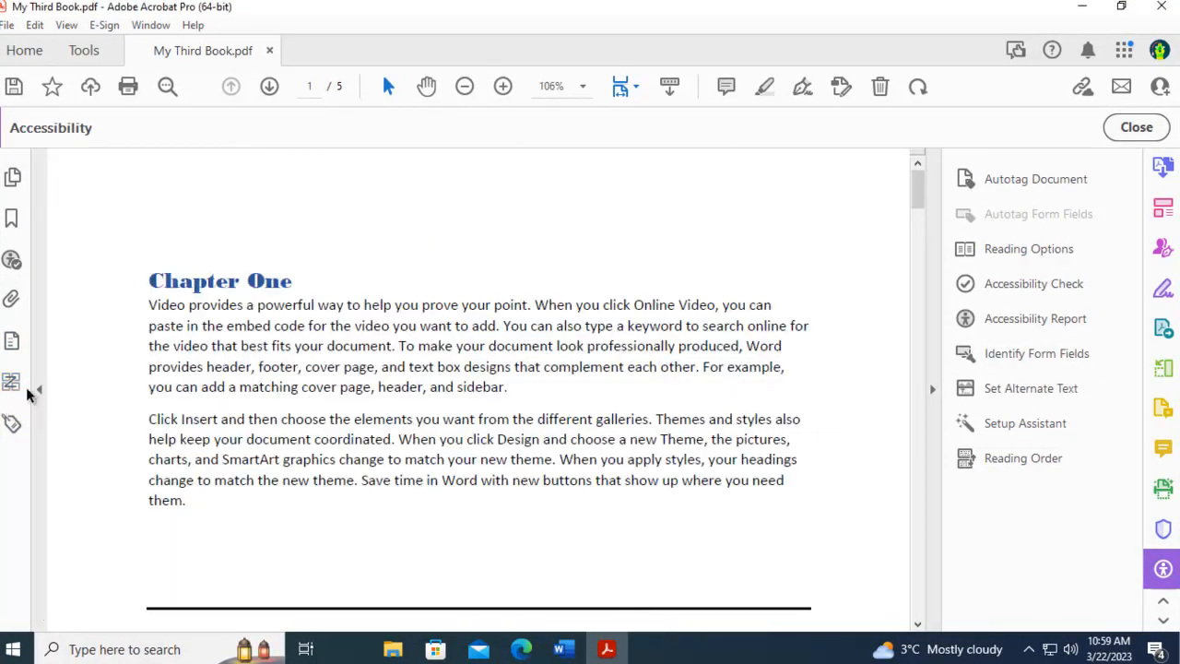
Show Page 1's reading order and inspect the Chapter One and Section One entries.
click(1023, 457)
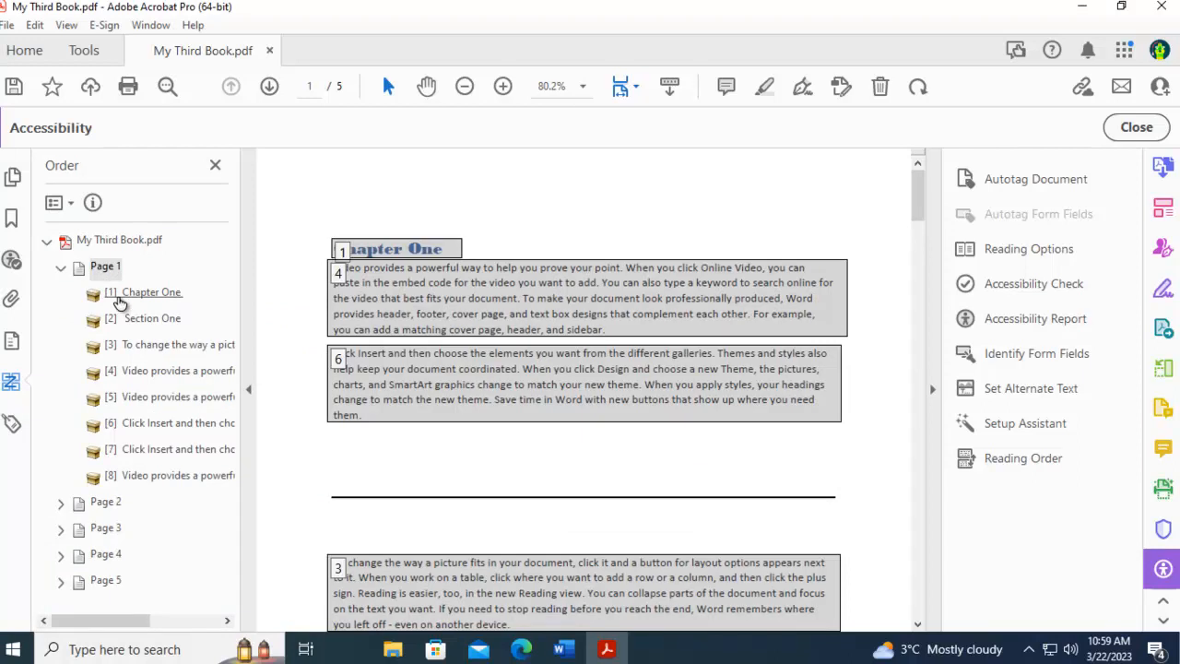
click(149, 292)
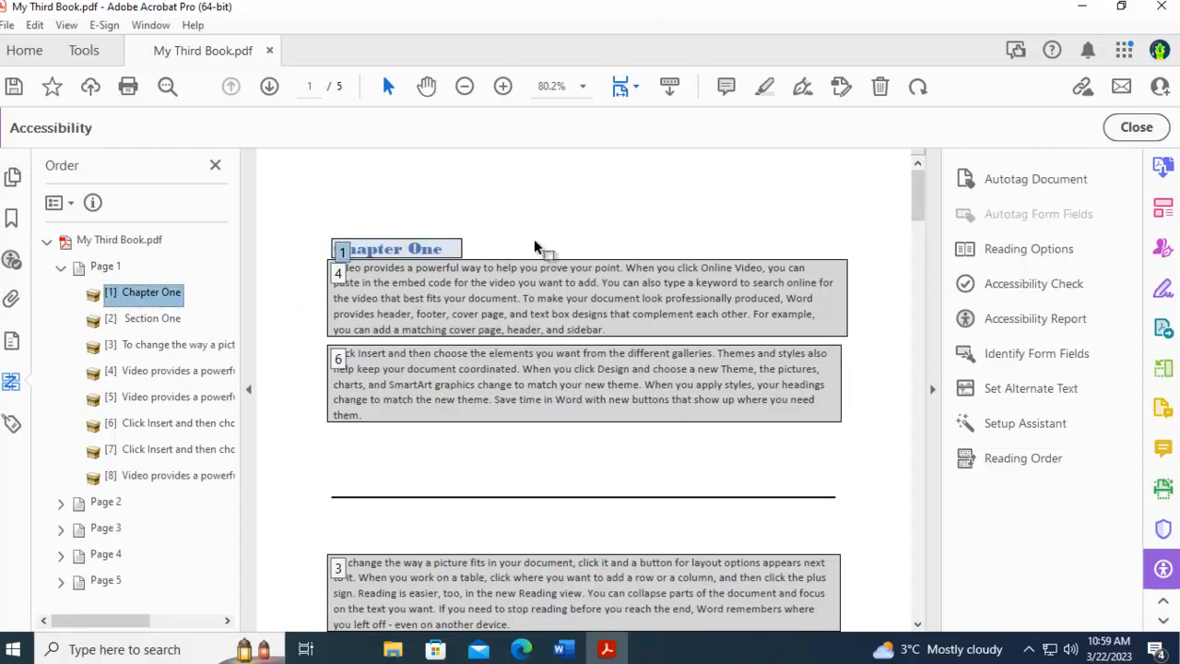
mouse_move(448, 296)
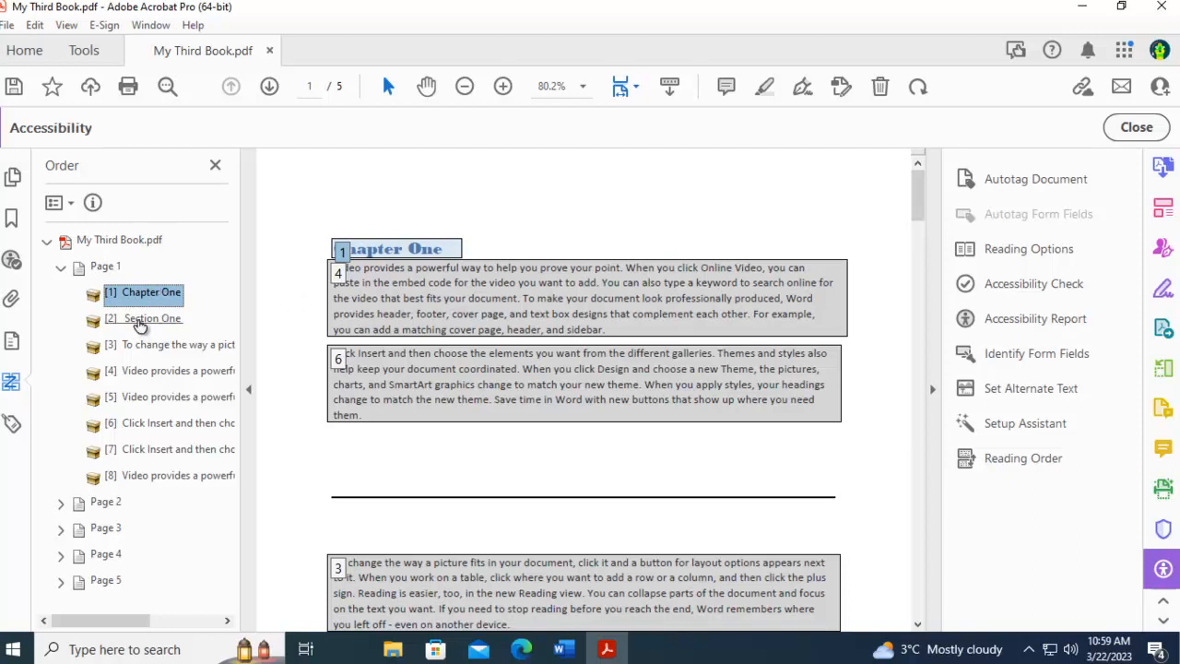
click(151, 318)
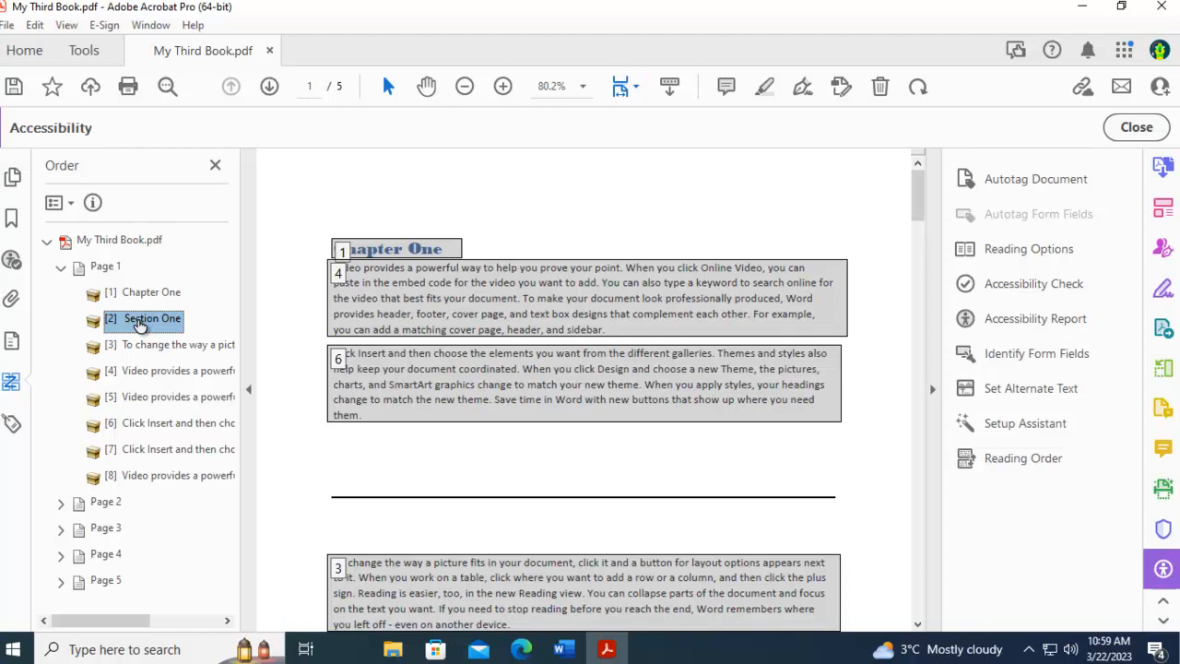
scroll(down, 3)
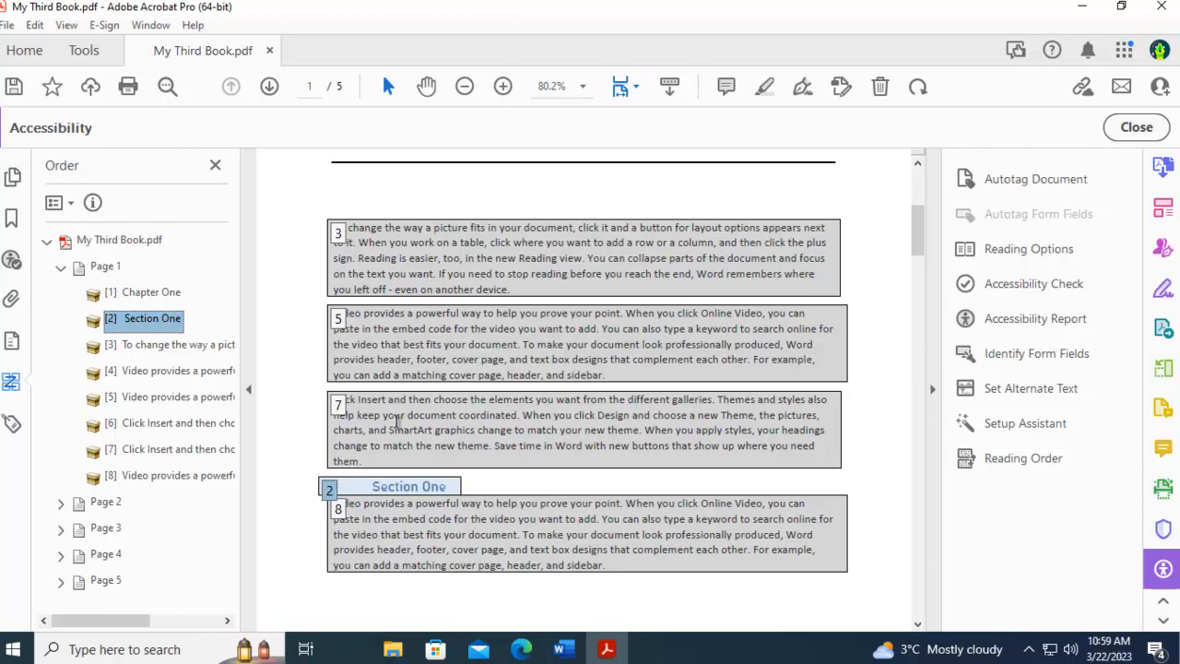
scroll(up, 3)
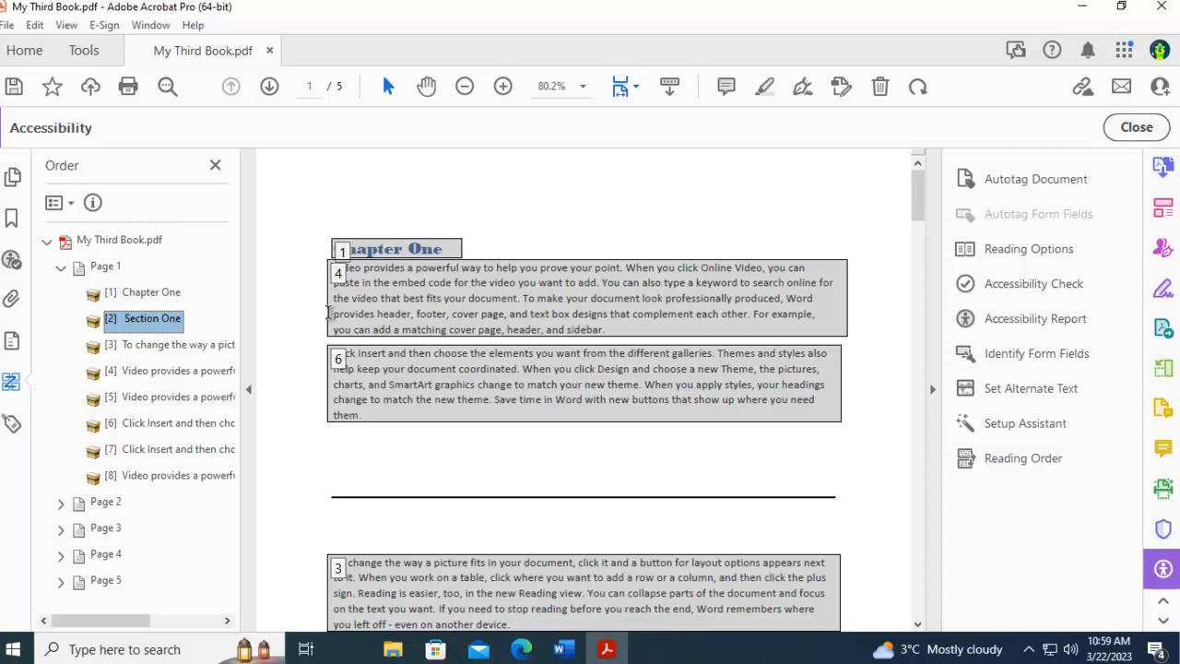
mouse_move(181, 241)
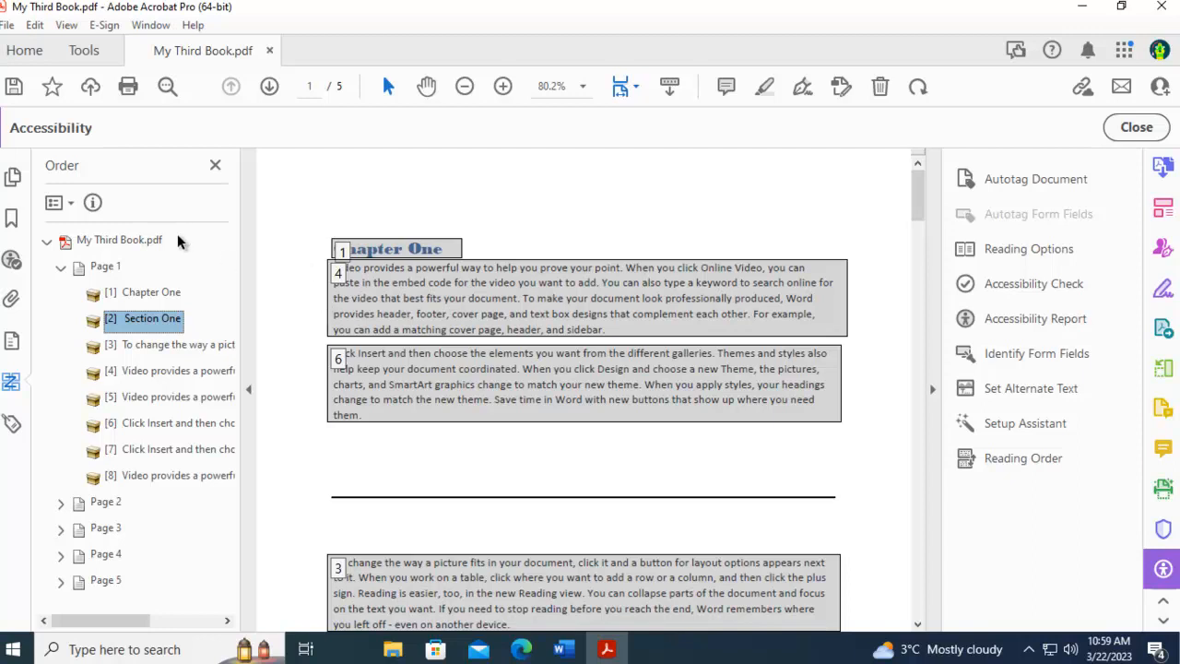
mouse_move(313, 364)
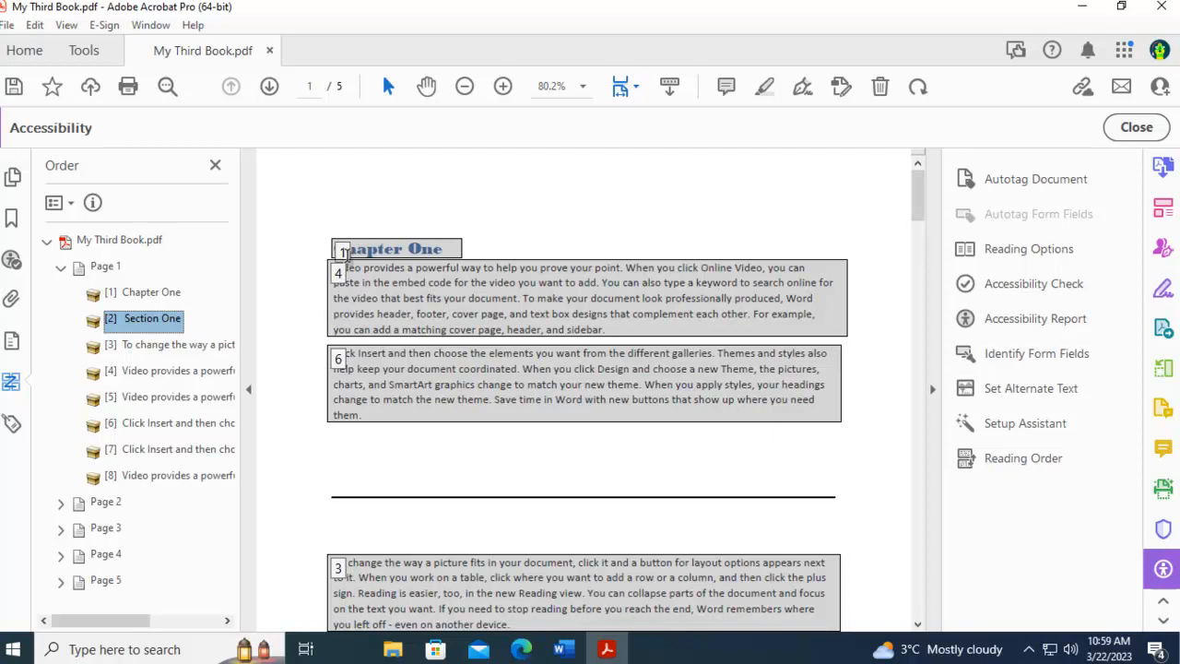
mouse_move(304, 435)
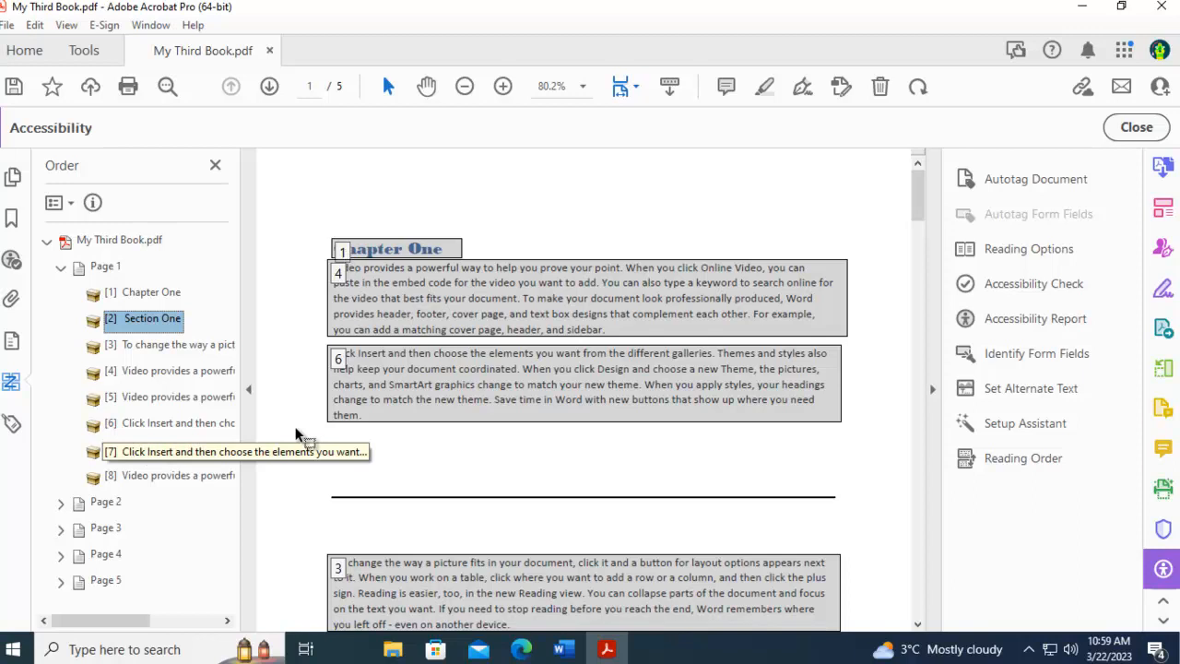
mouse_move(307, 426)
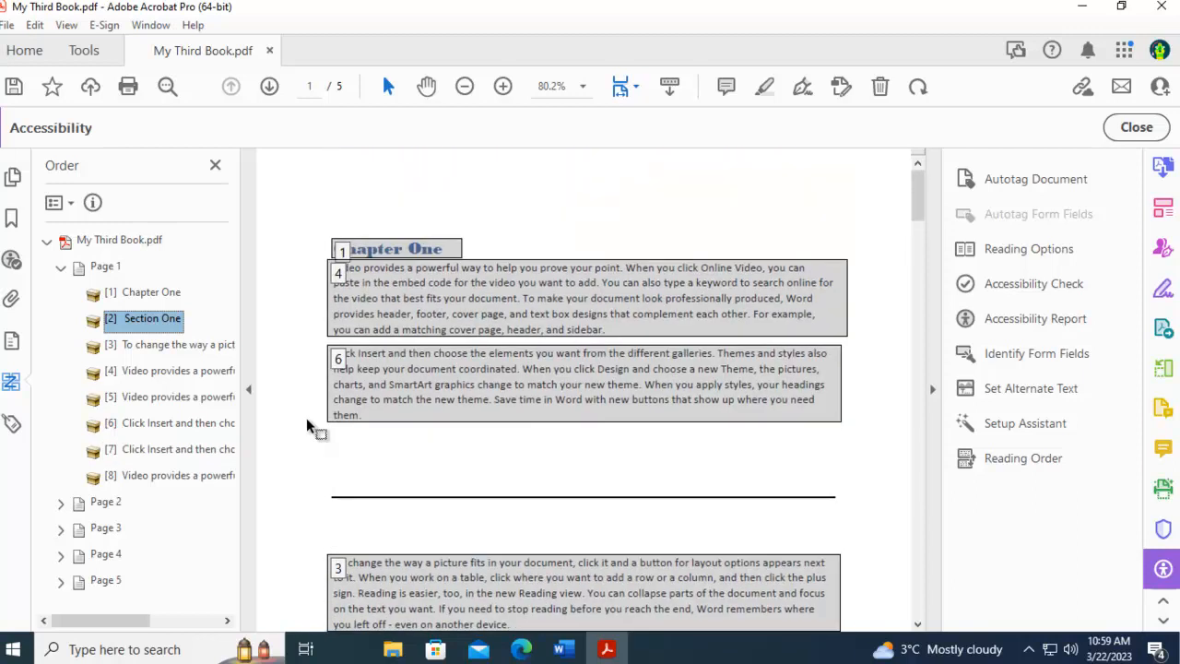
Reorder the first paragraph, Click Insert and Video paragraphs ahead of Section One.
click(177, 370)
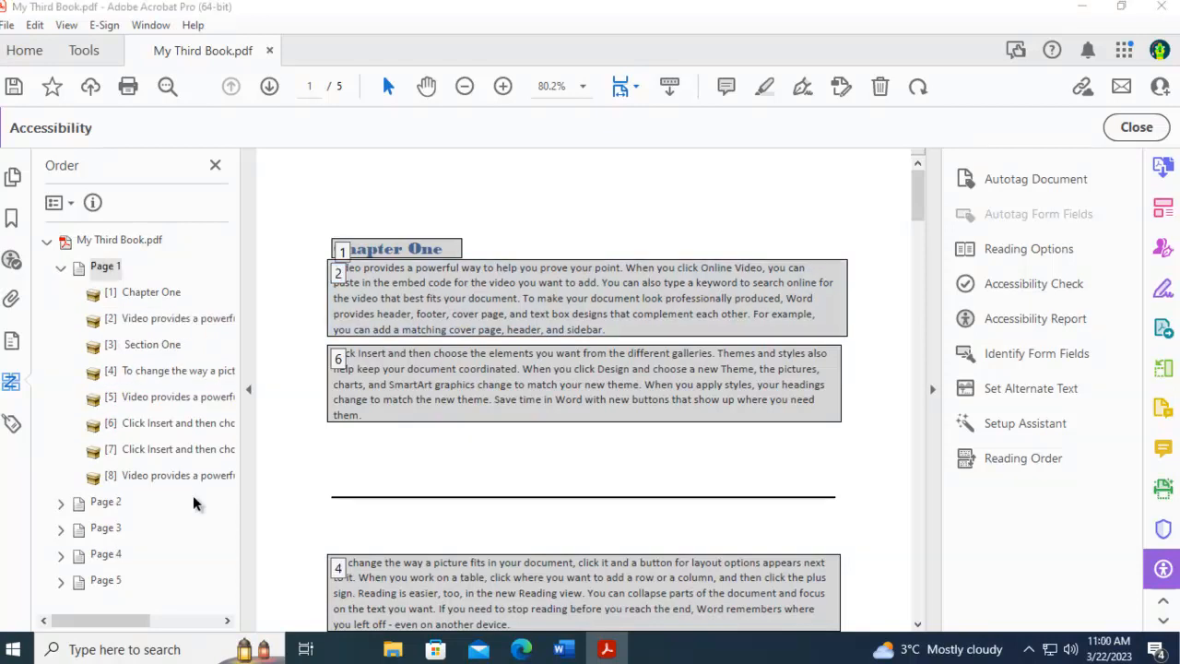
mouse_move(137, 433)
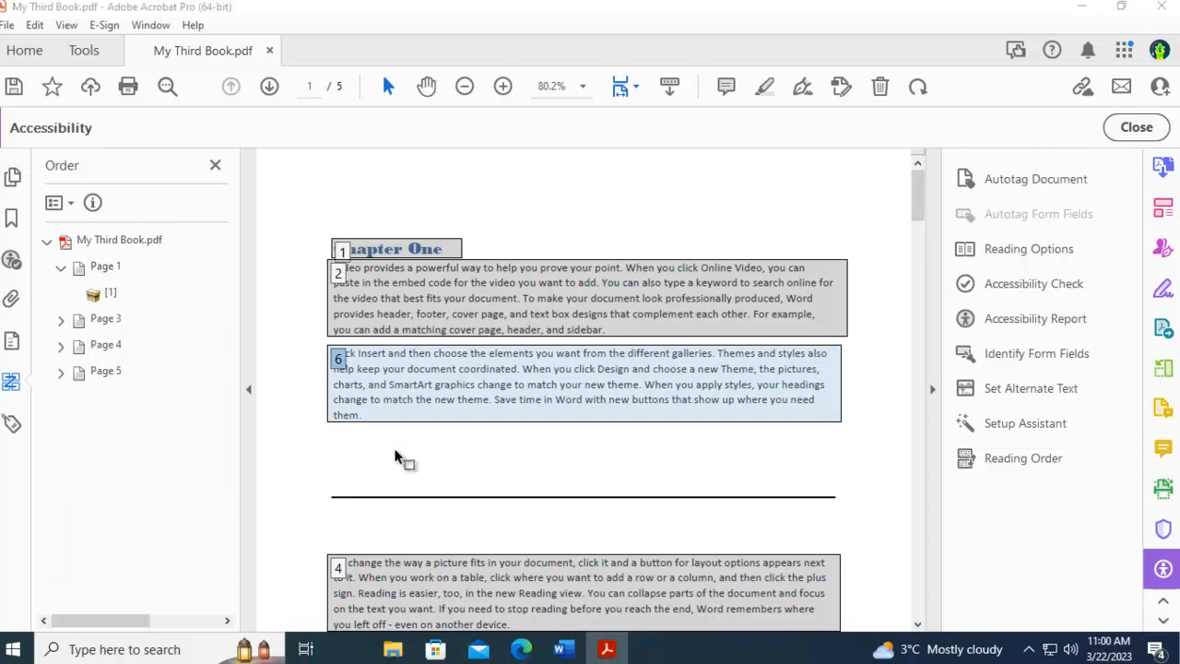
click(61, 267)
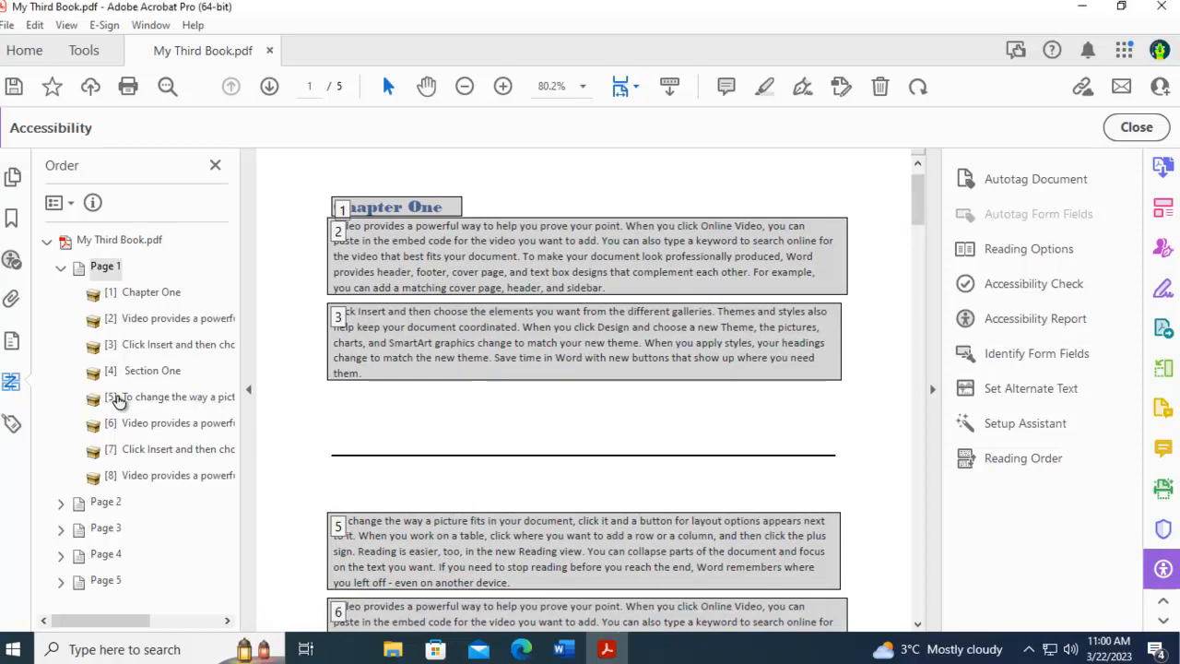
scroll(down, 3)
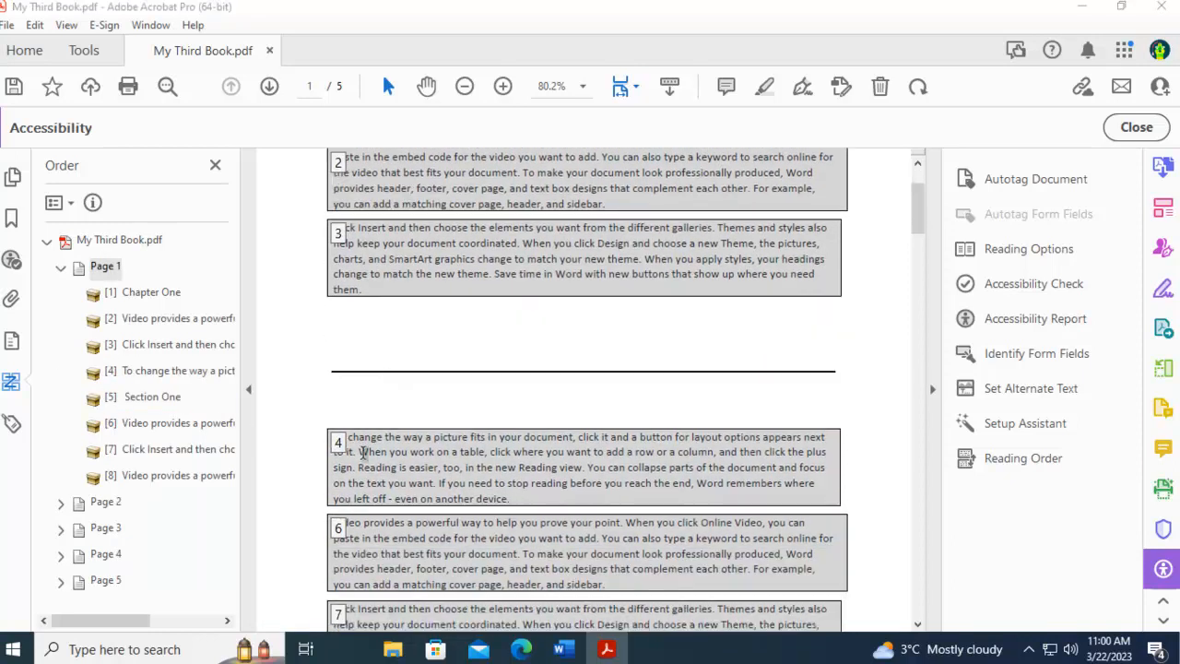
click(177, 422)
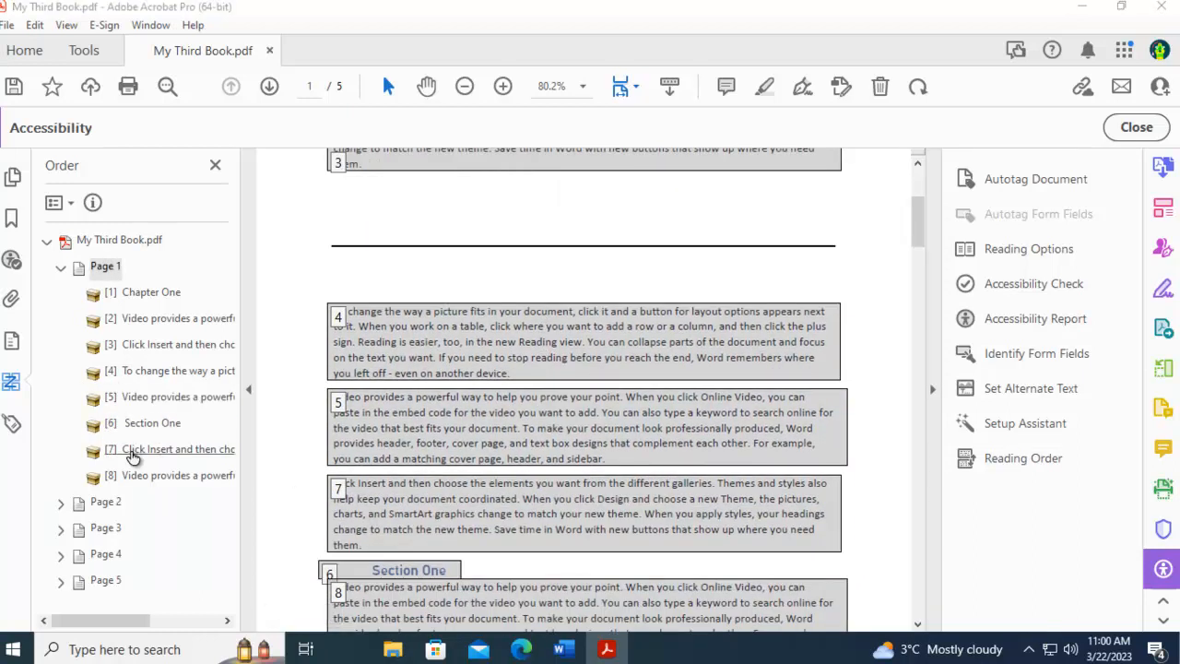
click(175, 449)
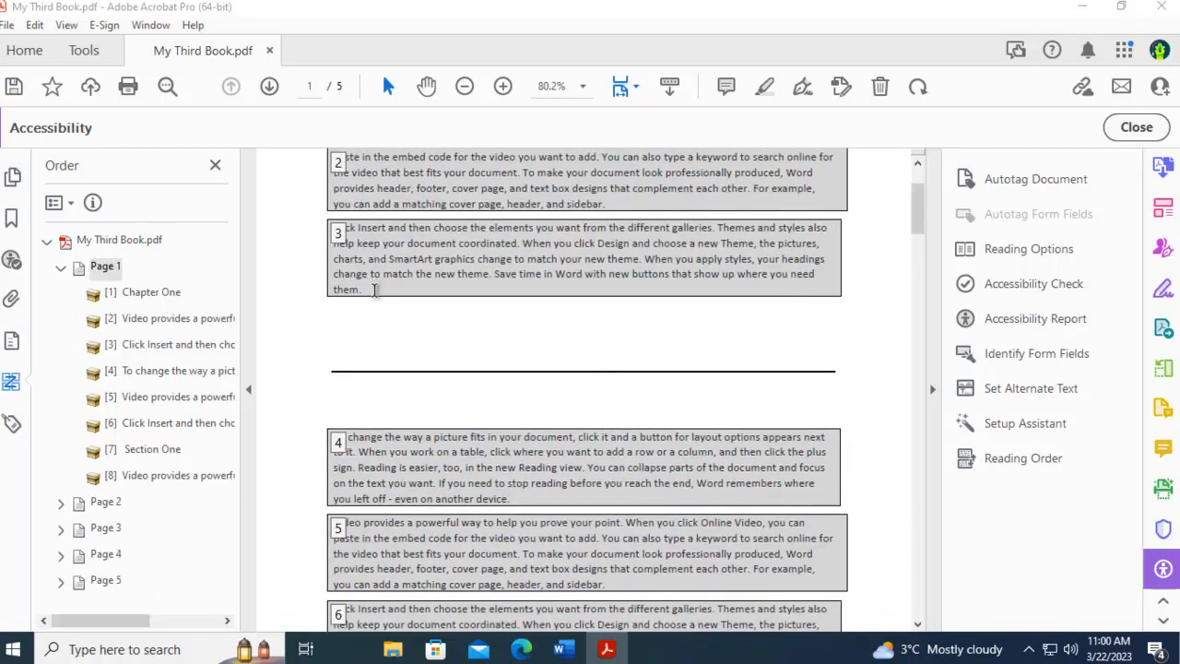
scroll(up, 3)
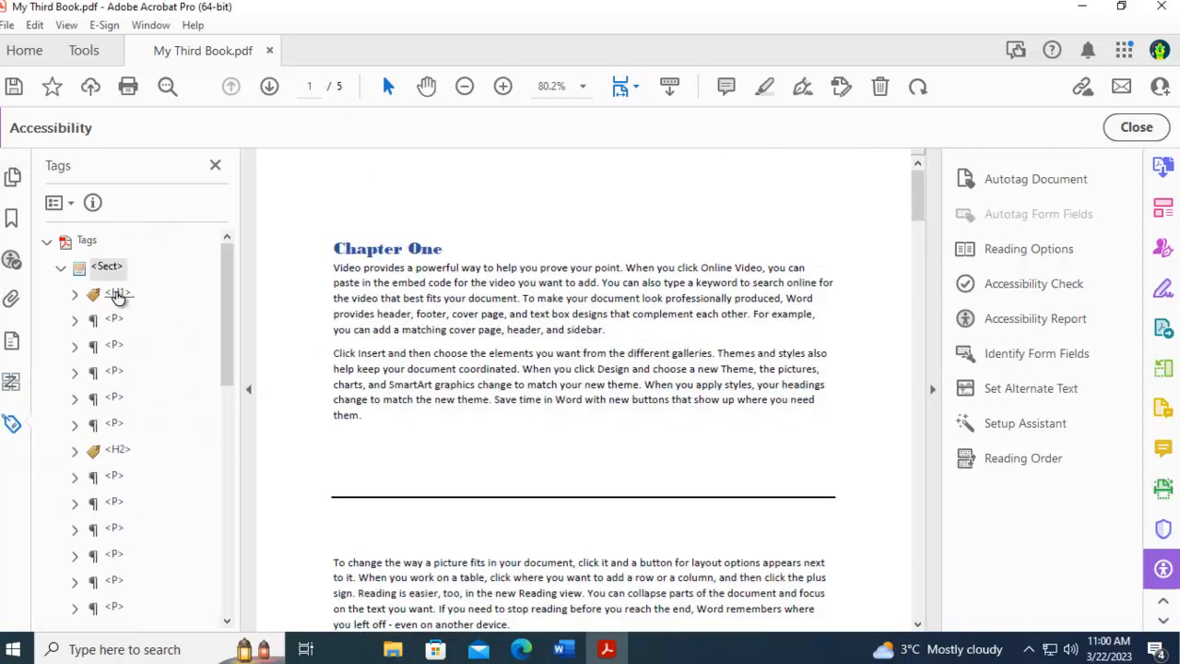
Highlight the paragraph tags in order, then the H2 tag for Section One.
click(114, 319)
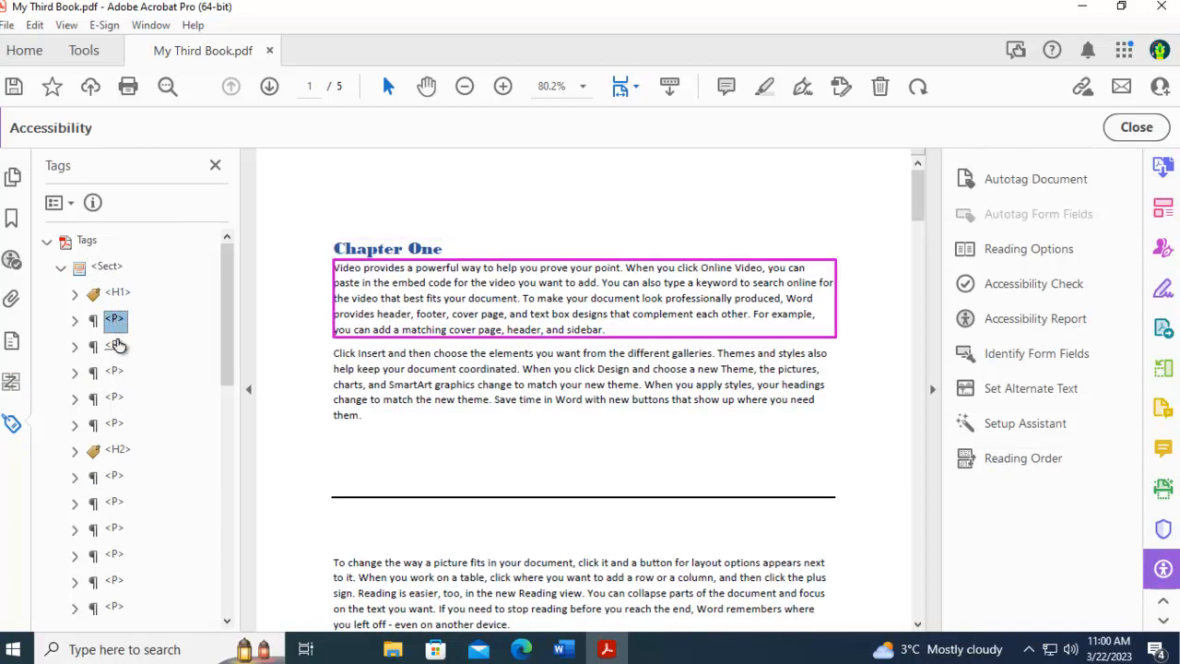
click(114, 373)
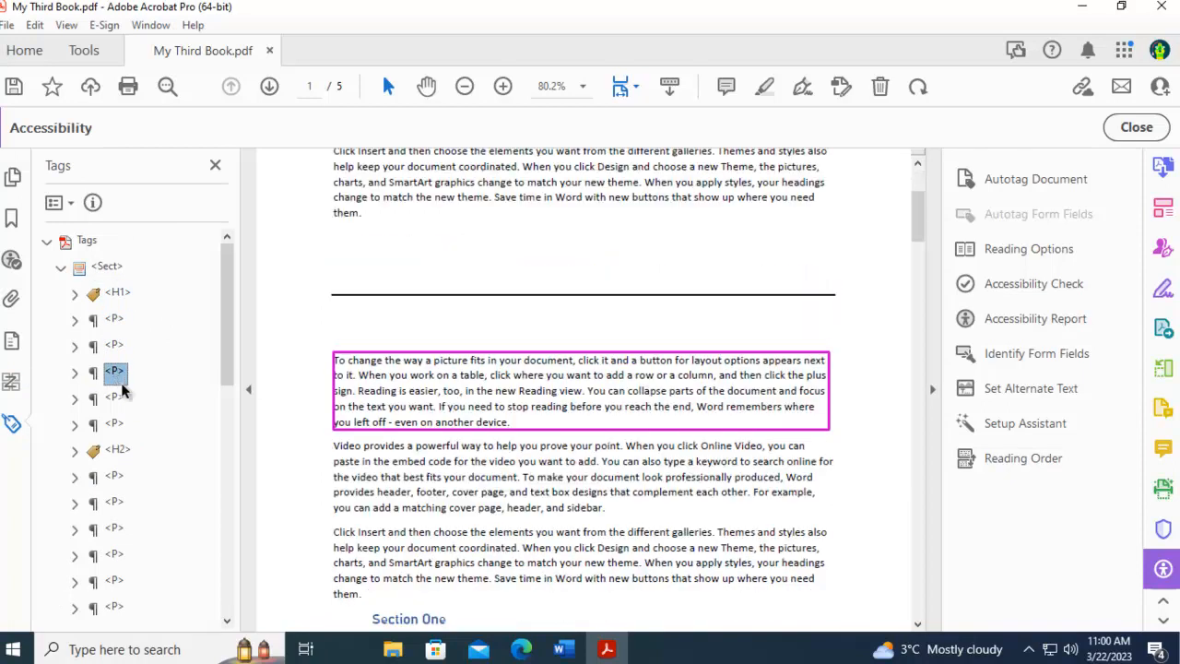
click(114, 423)
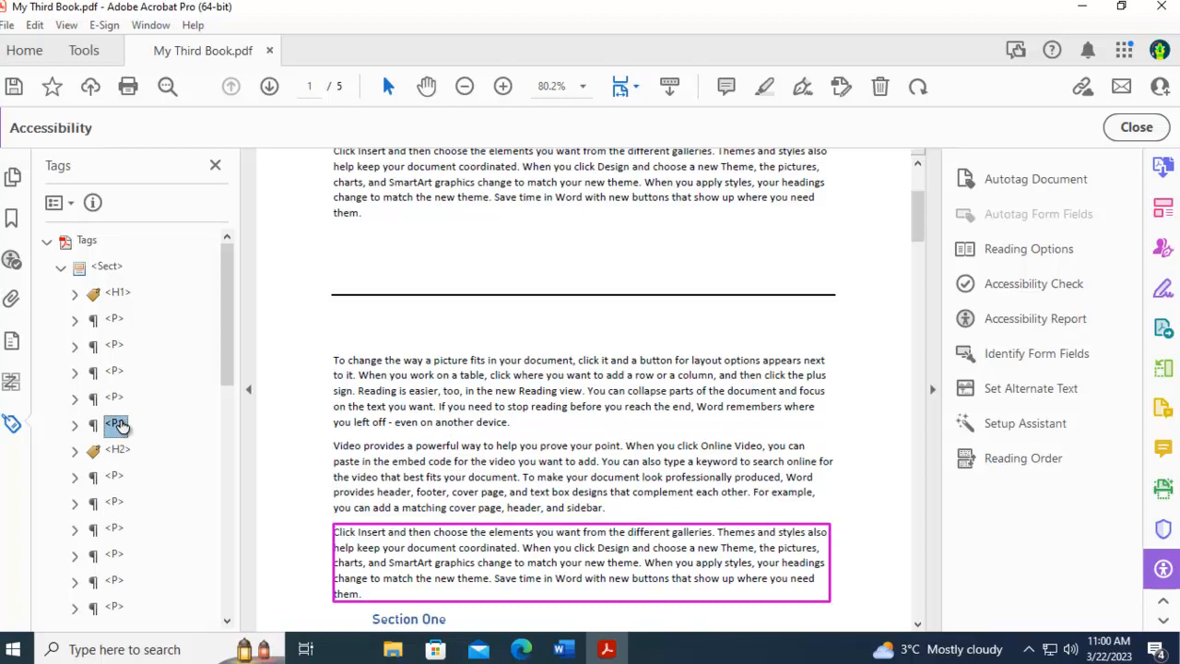
click(117, 449)
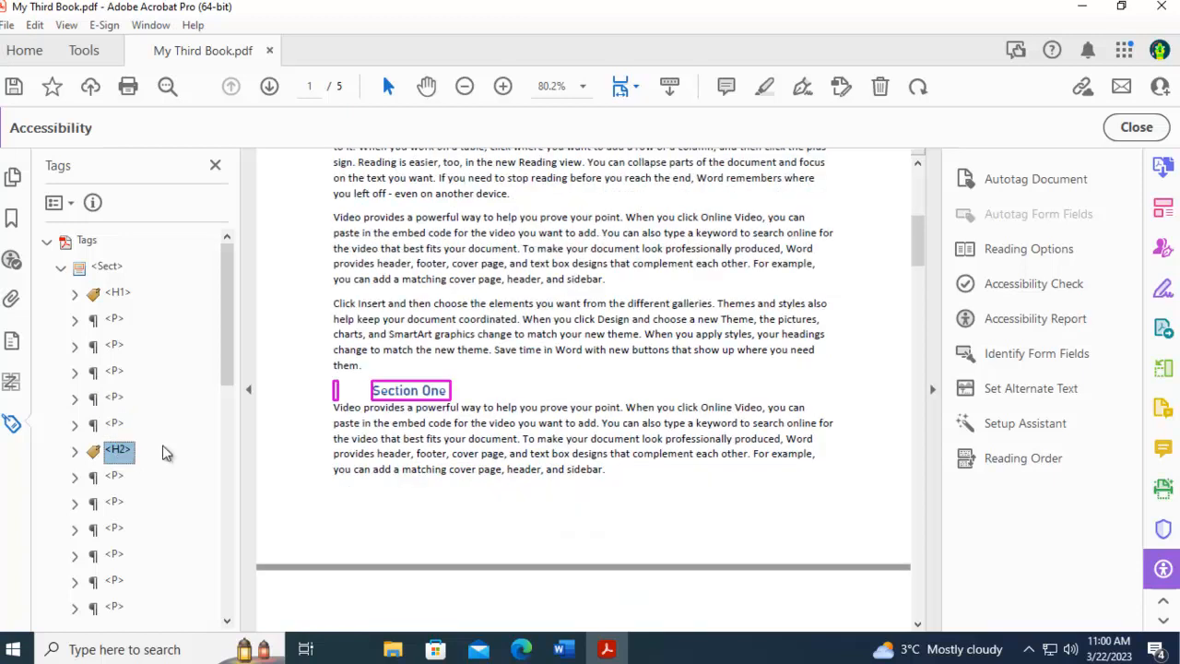